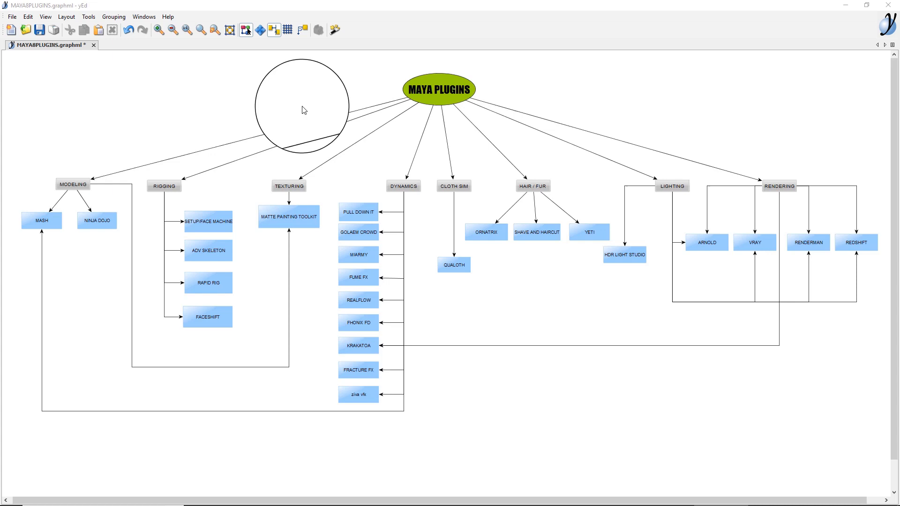
Step: Scroll the Pulldownit for Maya product page and move on to the Unstoppable Wheel gallery tab
left_click_drag(304, 109, 225, 114)
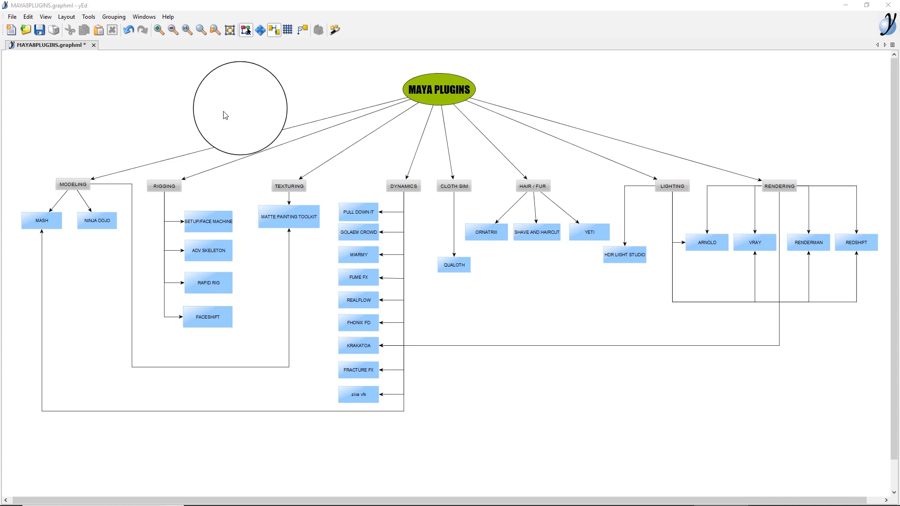
left_click_drag(240, 108, 195, 190)
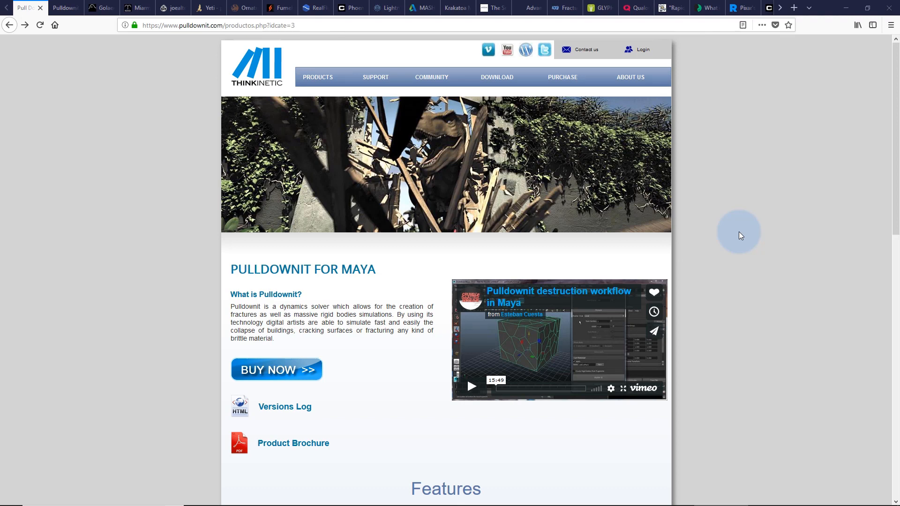
scroll("down", 3)
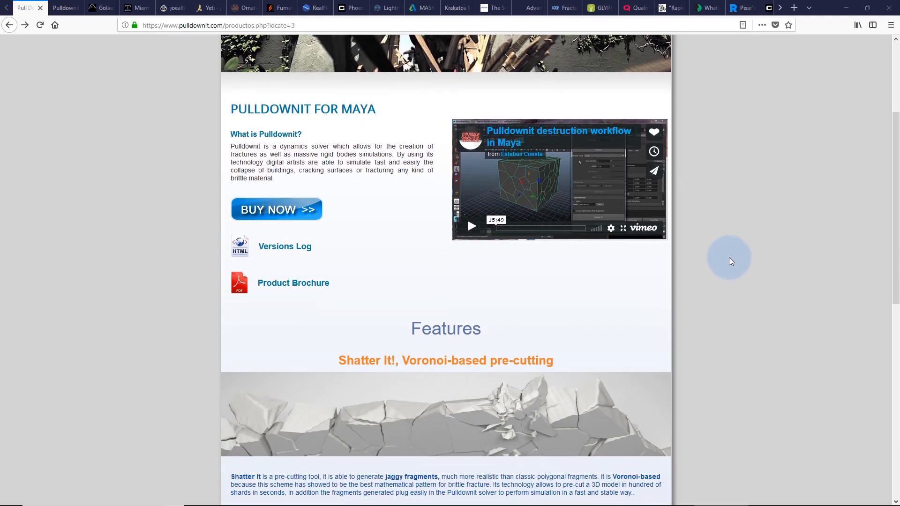
mouse_move(722, 256)
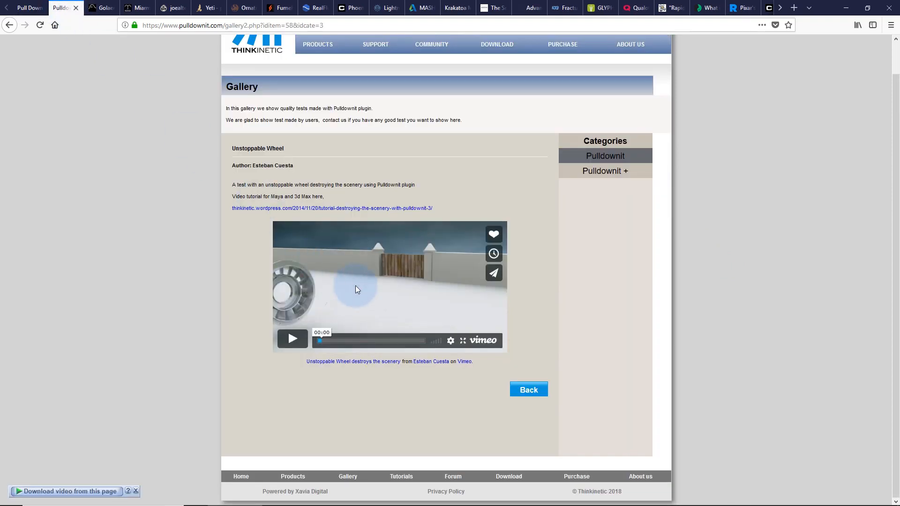
left_click(291, 339)
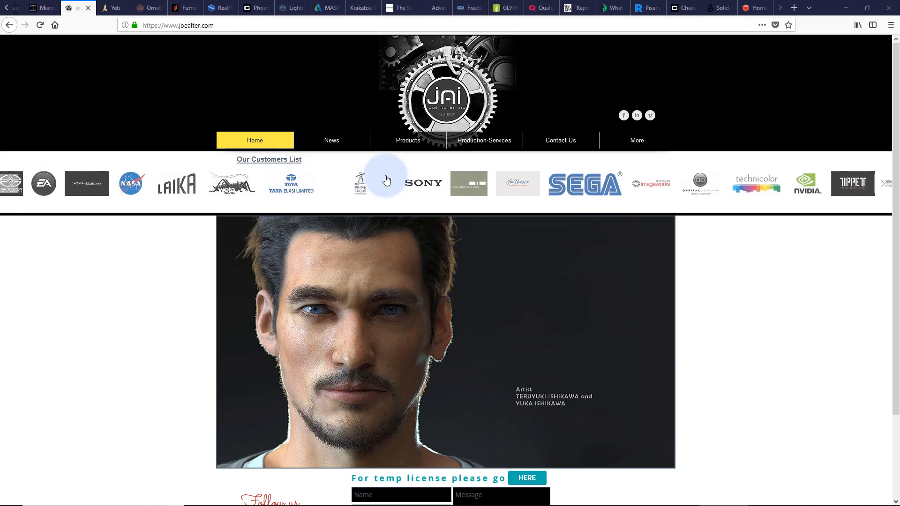
Step: Switch to the joealter.com tab showing the customer list and featured head render
left_click(94, 8)
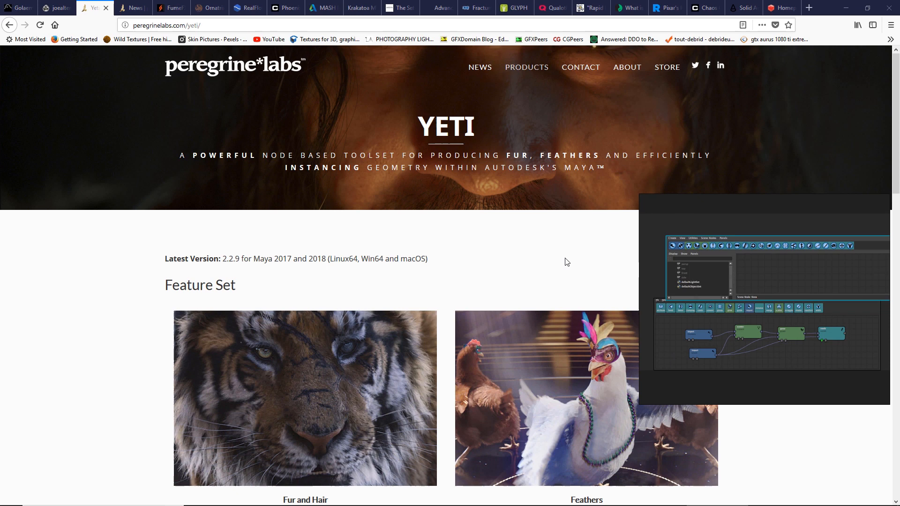
mouse_move(679, 265)
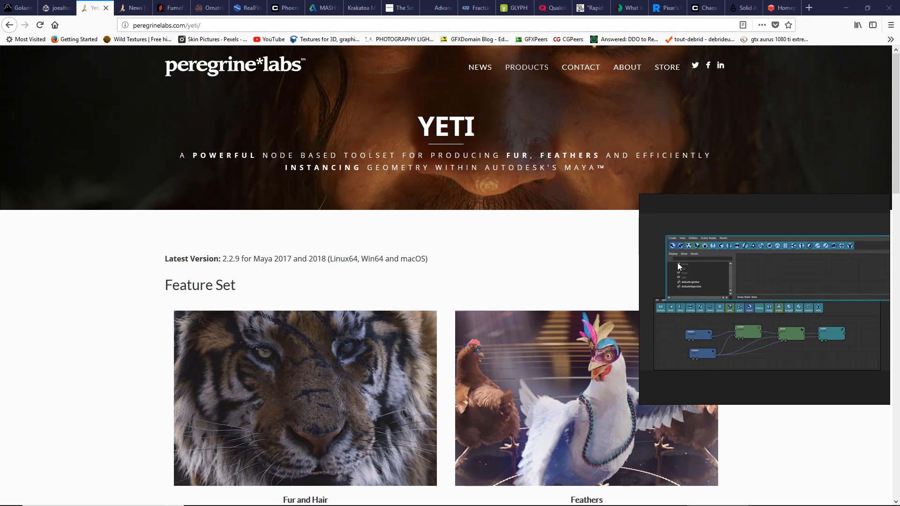
Step: Scroll the Yeti page down to Supported Renderers and Pricing, then move to the FumeFX tab
scroll("down", 3)
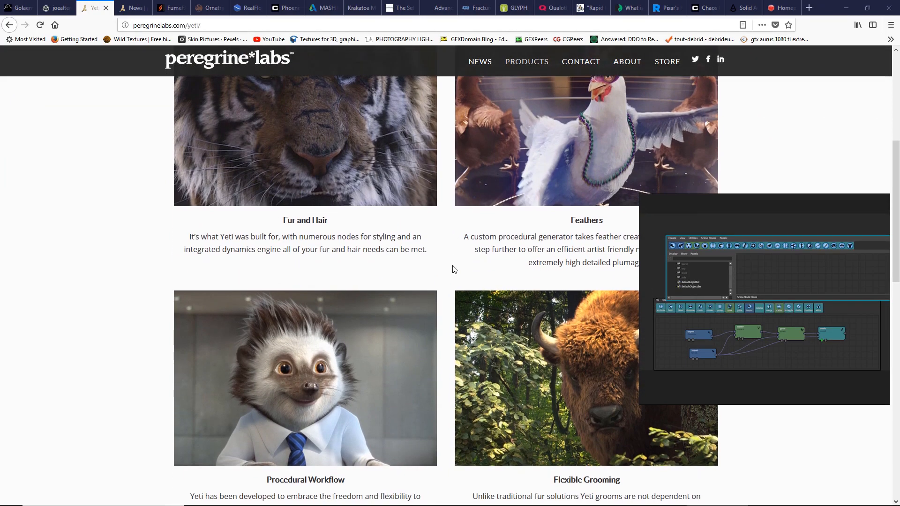
scroll("down", 3)
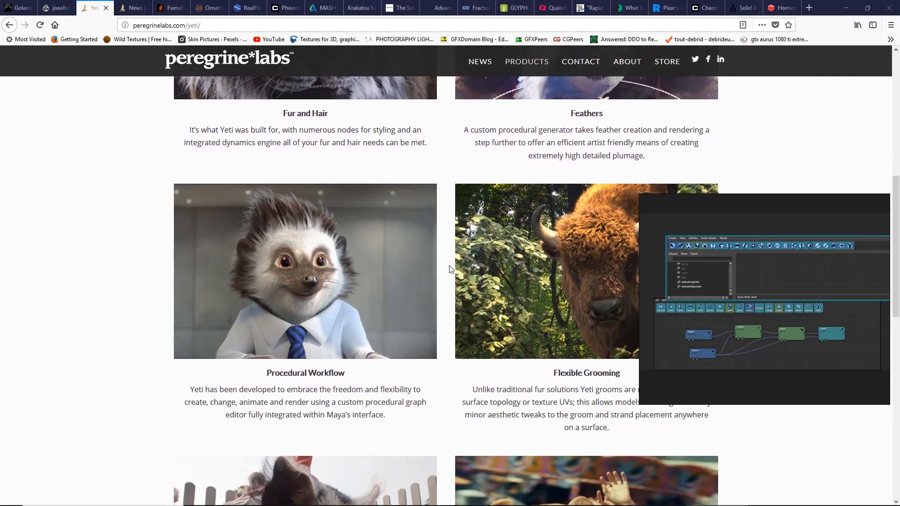
scroll("down", 3)
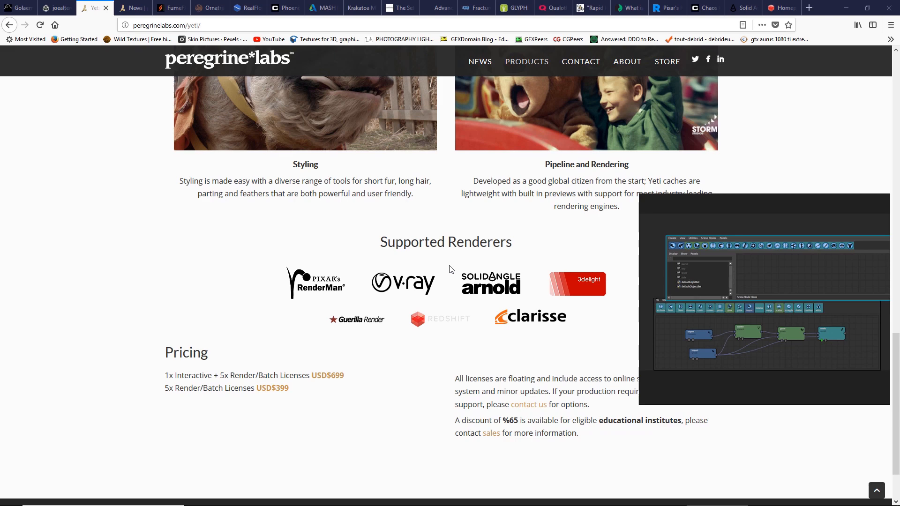
mouse_move(412, 256)
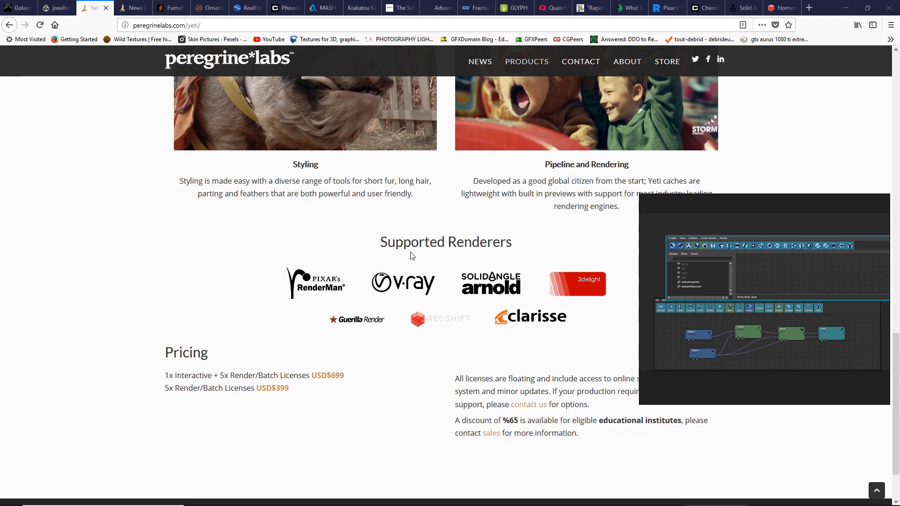
mouse_move(454, 291)
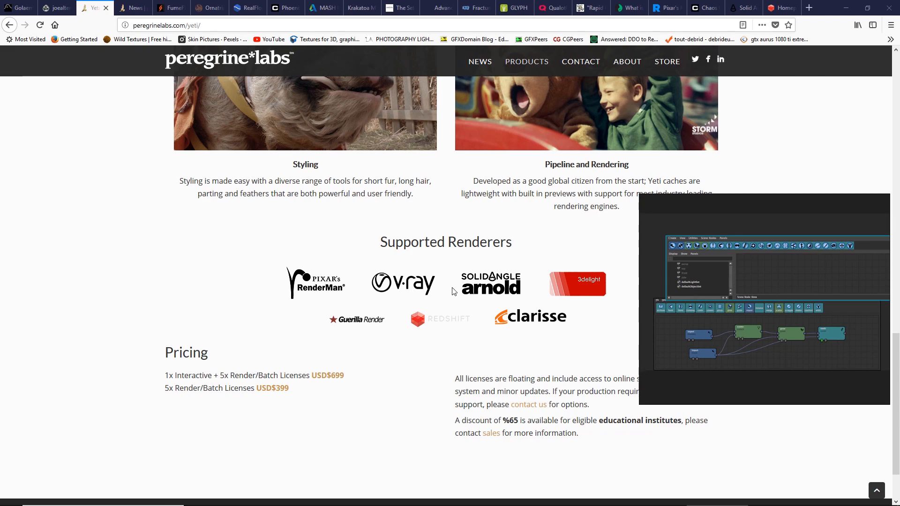
mouse_move(449, 321)
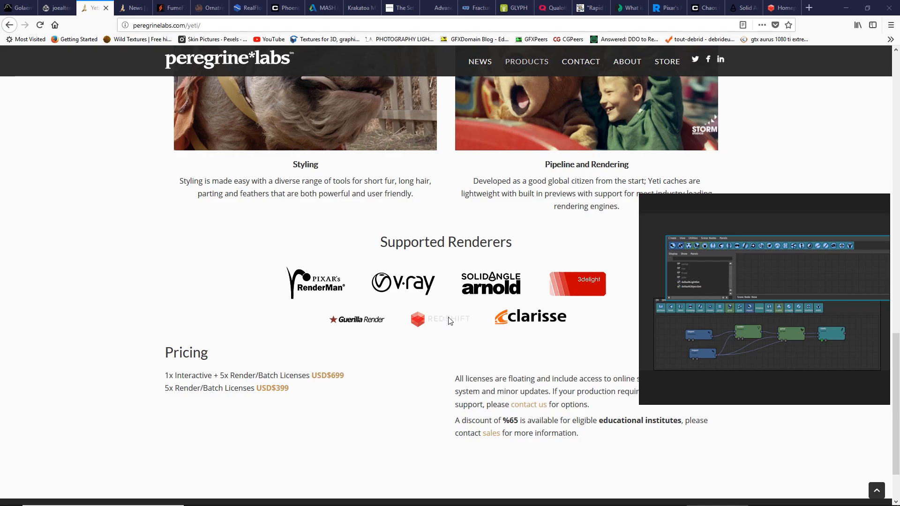
left_click(138, 7)
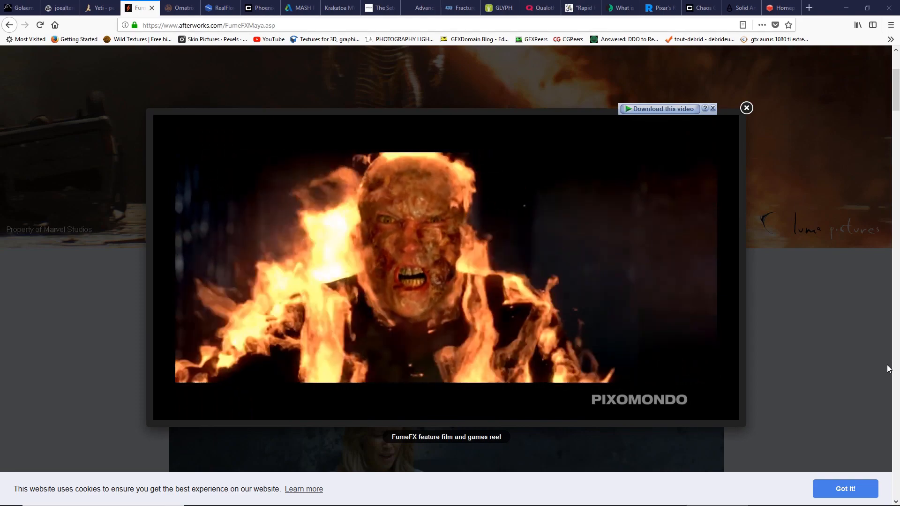
Step: Bring up the FumeFX for Maya page with its feature film and games reel playing
left_click(178, 8)
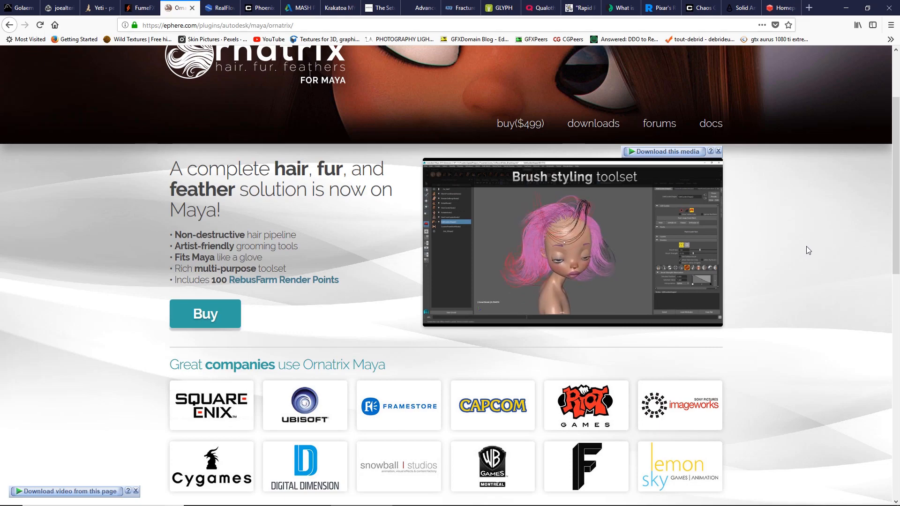
Step: Scroll the Ornatrix page down to its supported renderers and operating systems sections
scroll("down", 3)
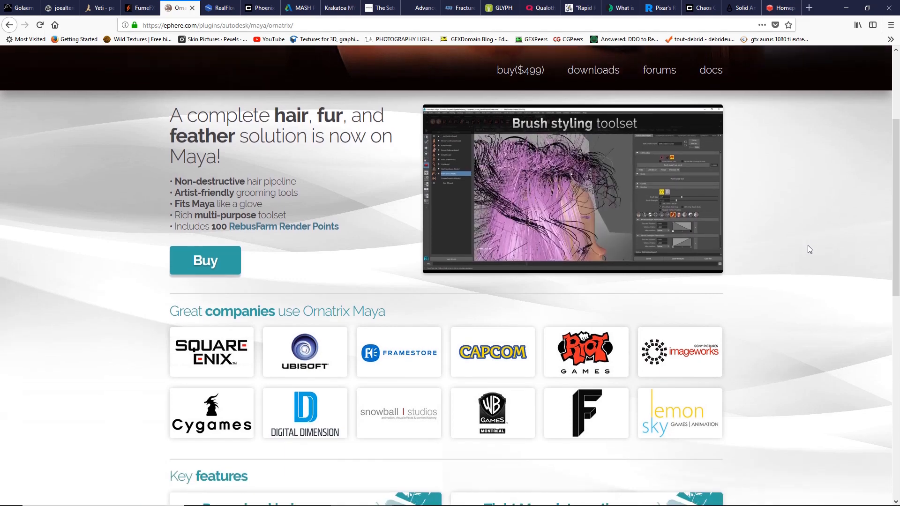
scroll("down", 3)
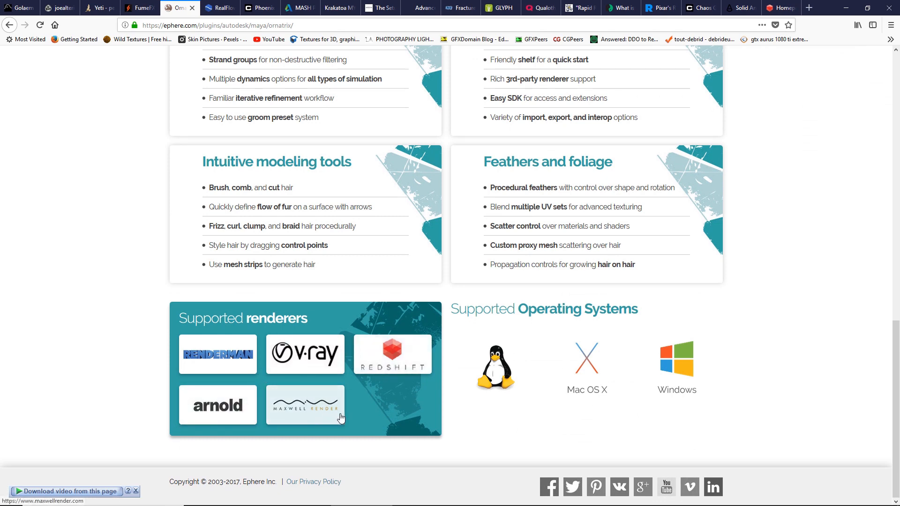
mouse_move(554, 406)
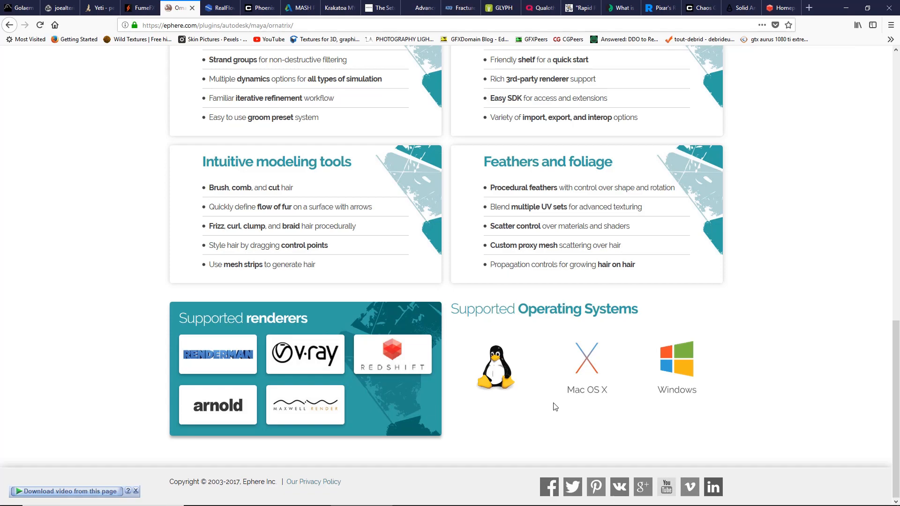
Step: Switch to the Next Limit RealFlow product page tab
left_click(216, 7)
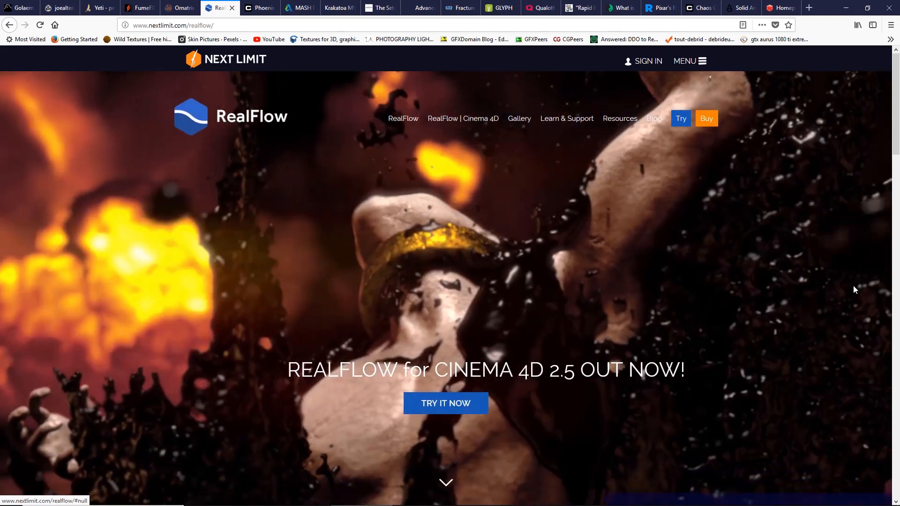
Step: Switch to the Chaos Group Phoenix FD for Maya page tab
left_click(260, 7)
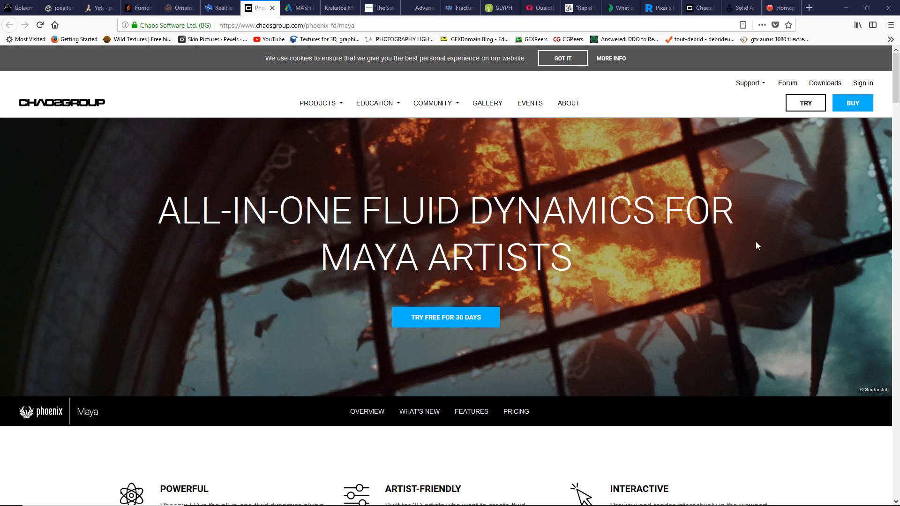
mouse_move(410, 336)
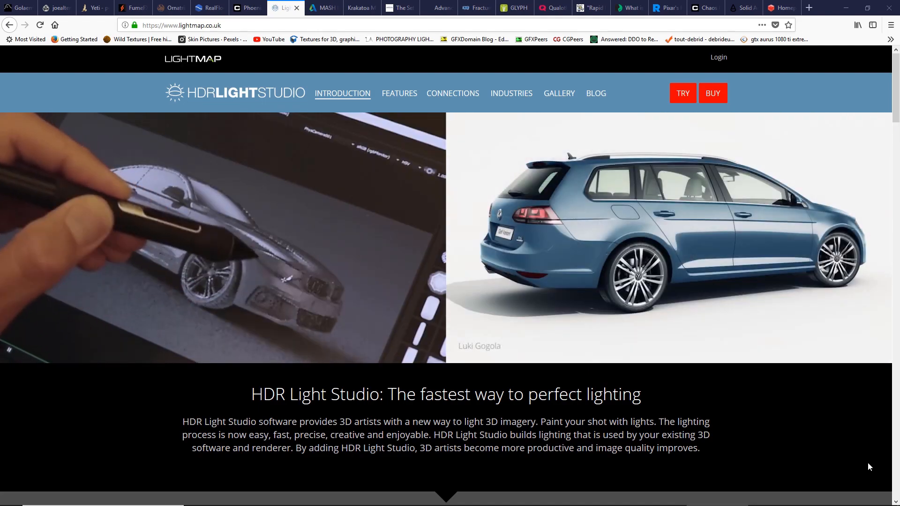
left_click(322, 8)
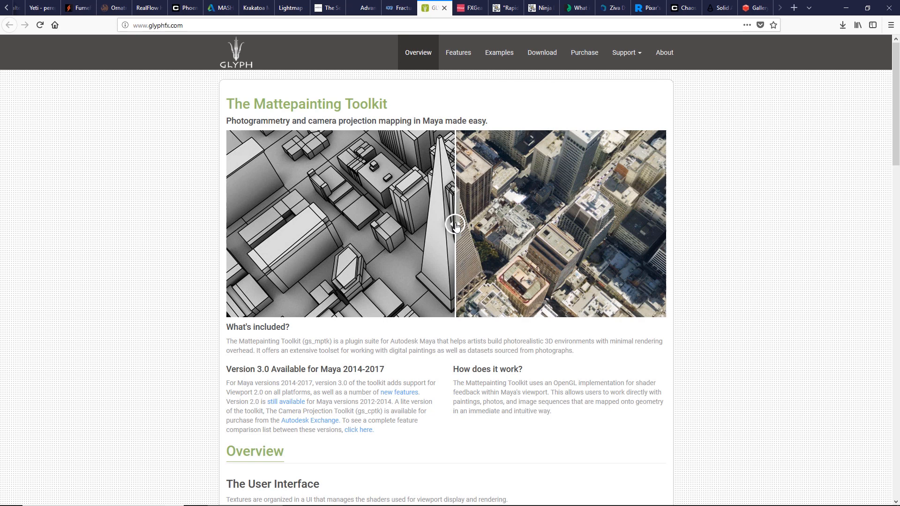
Step: Slide the city image between photographic and untextured halves, then move to FXGear's VFX Software page
left_click_drag(454, 224, 425, 224)
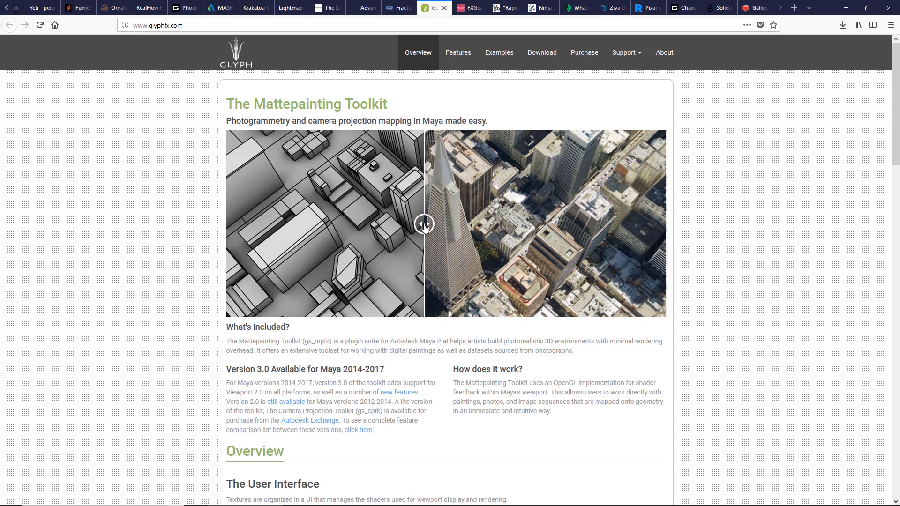
left_click_drag(425, 225, 482, 224)
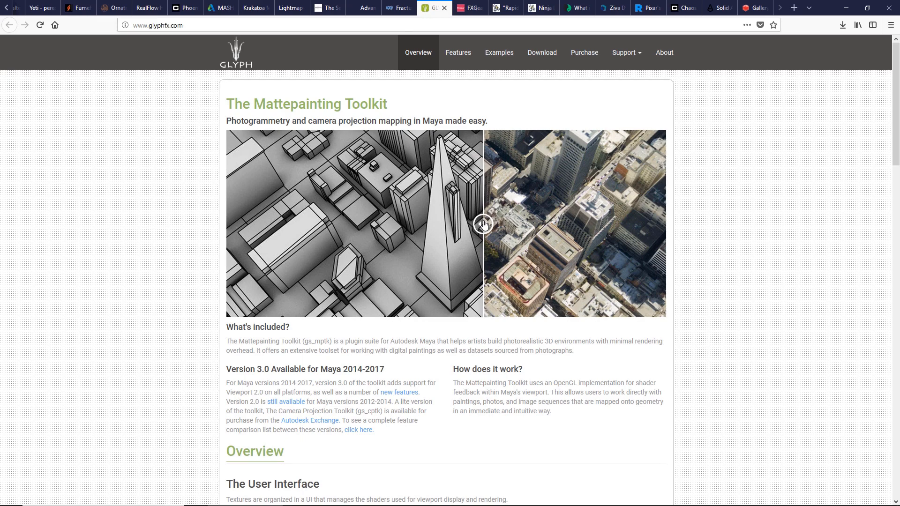
left_click(469, 8)
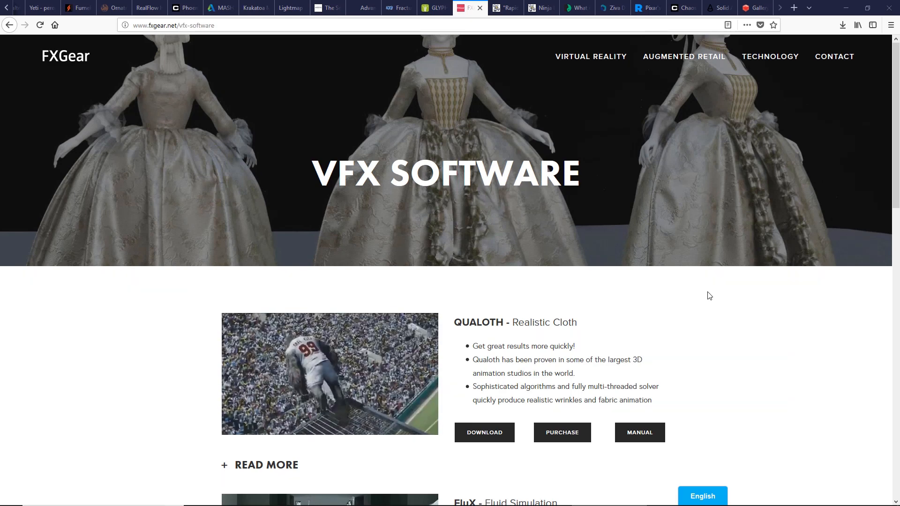
Step: Switch to the Fracture FX demolition plugin site tab
left_click(398, 8)
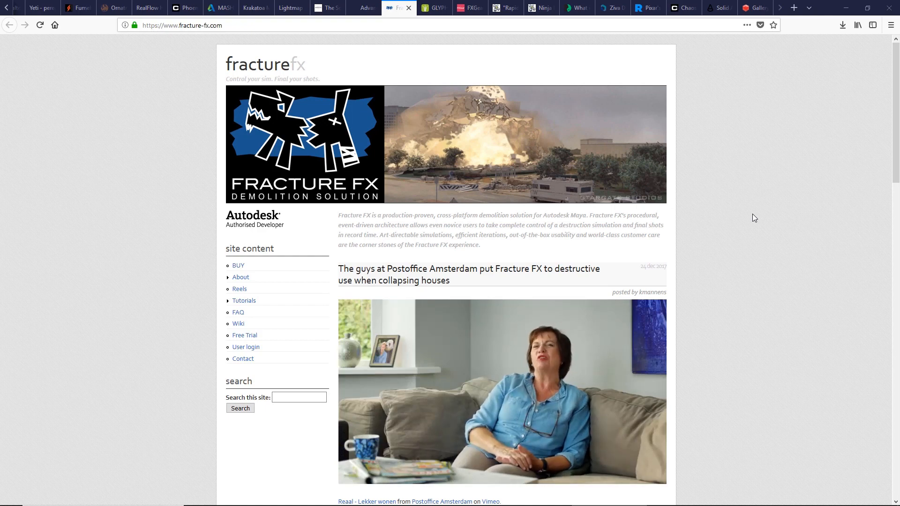
Step: Switch to the Highend3D 'Rapid Rig: Advanced' auto-rig product page tab
left_click(503, 8)
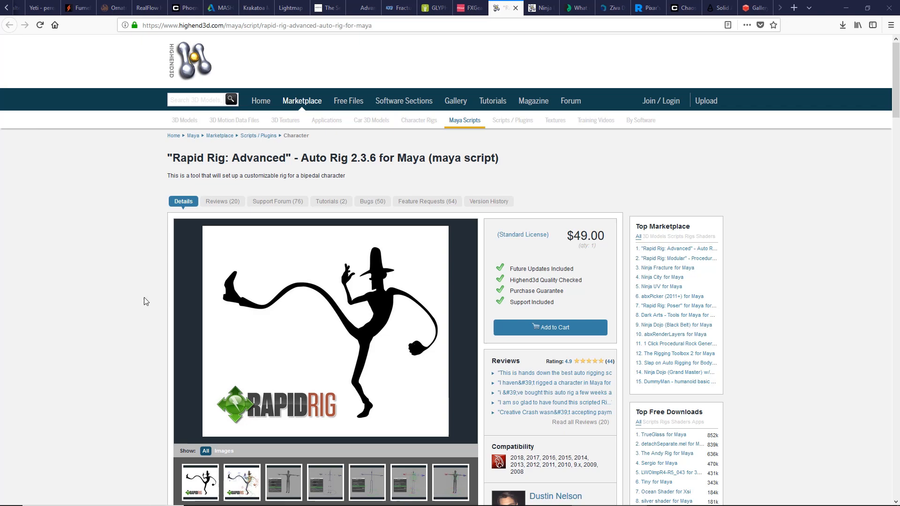
Step: Scroll the Rapid Rig: Advanced page down to its feature description and installation video
scroll("down", 3)
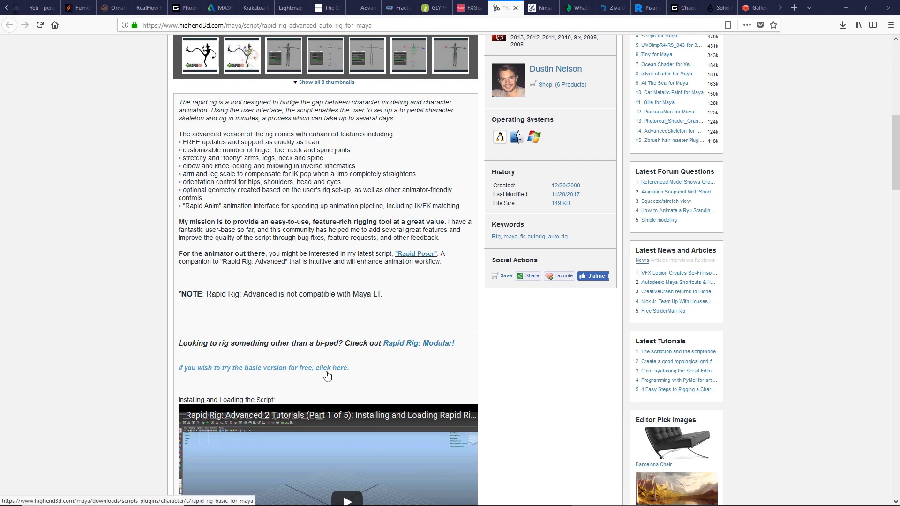
mouse_move(335, 374)
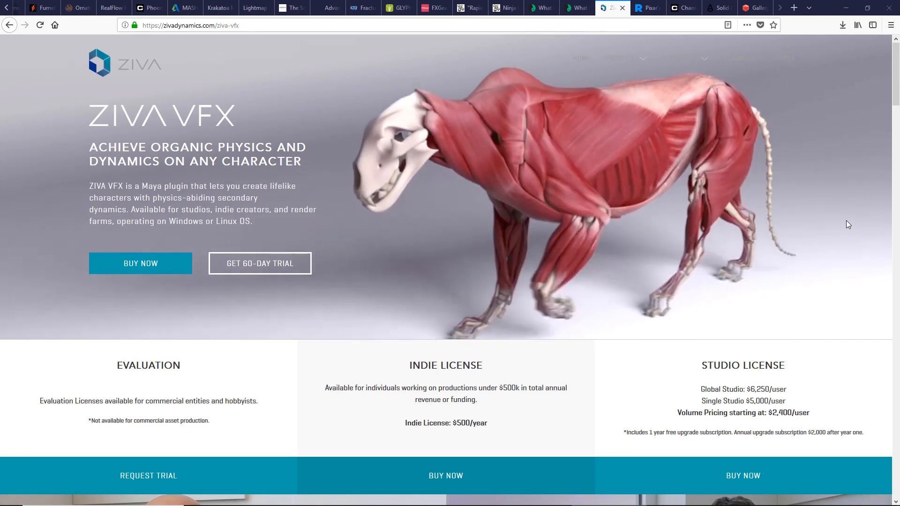
Step: Switch to the Chaos Group tab showing the chaosgroup.com homepage
left_click(648, 7)
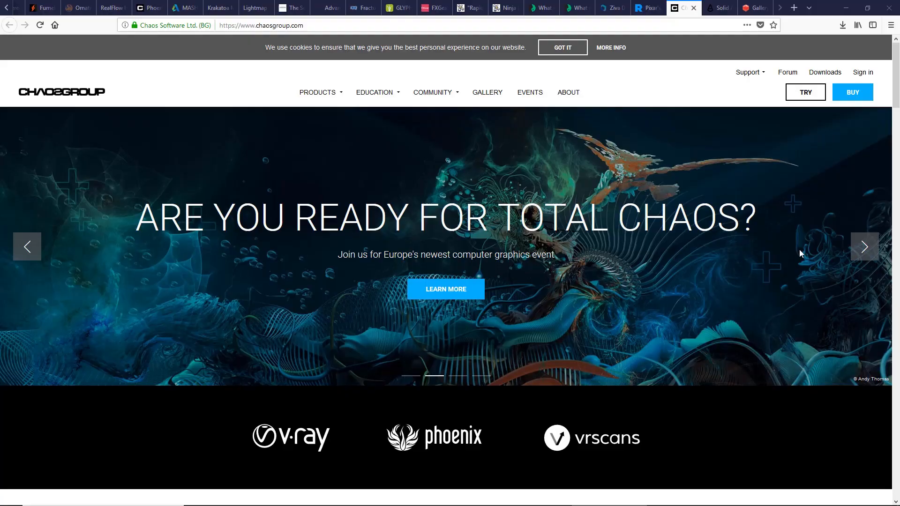
Step: Switch to the Solid Angle tab showing the Arnold render gallery
left_click(713, 8)
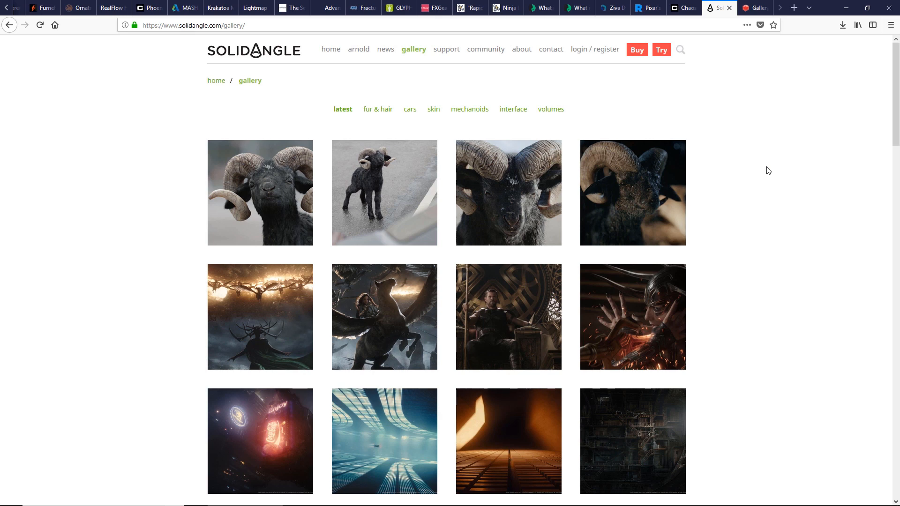
Step: Scroll down the Arnold gallery to reveal more production renders
scroll("down", 3)
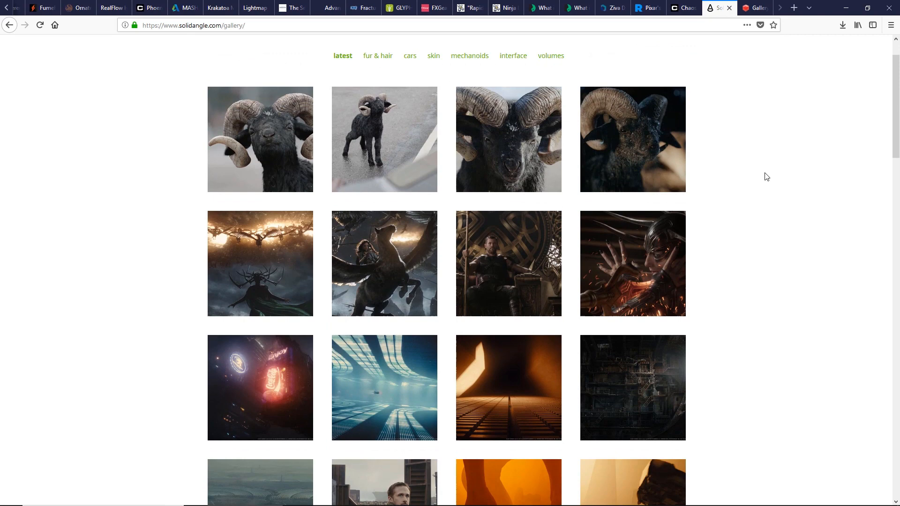
scroll("down", 3)
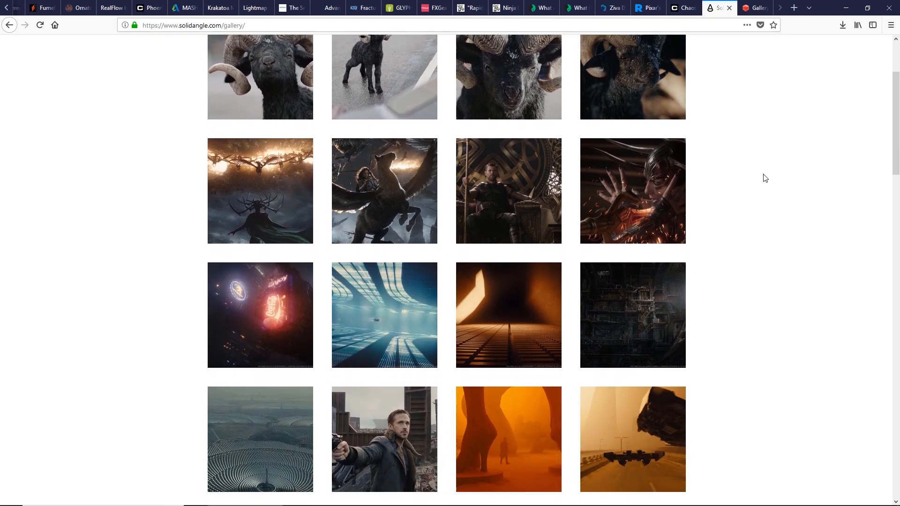
scroll("down", 3)
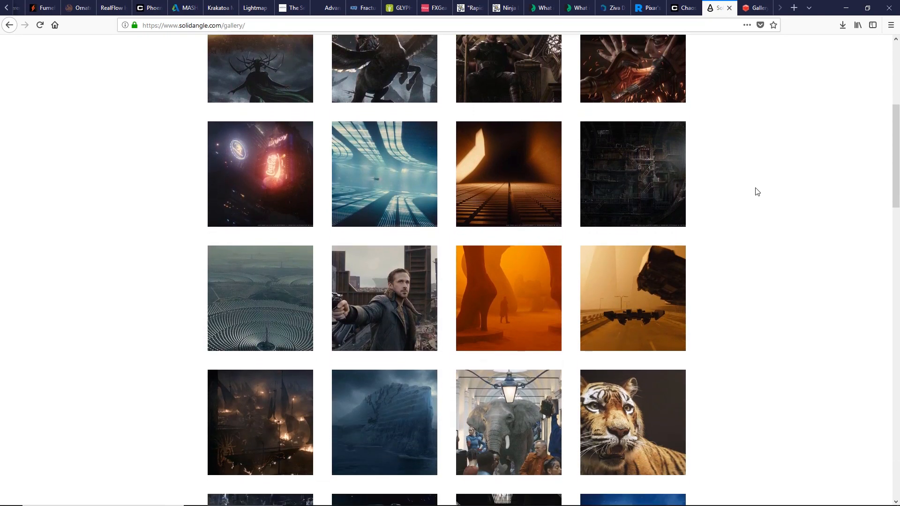
scroll("down", 3)
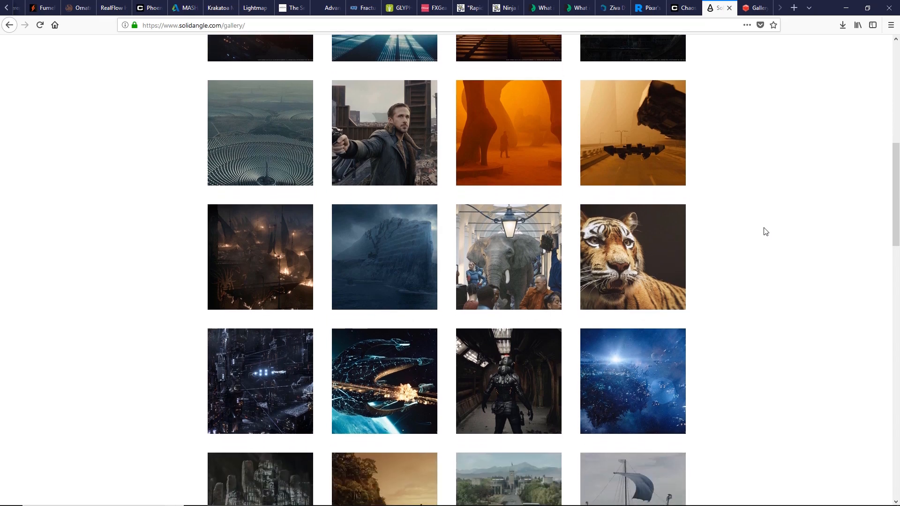